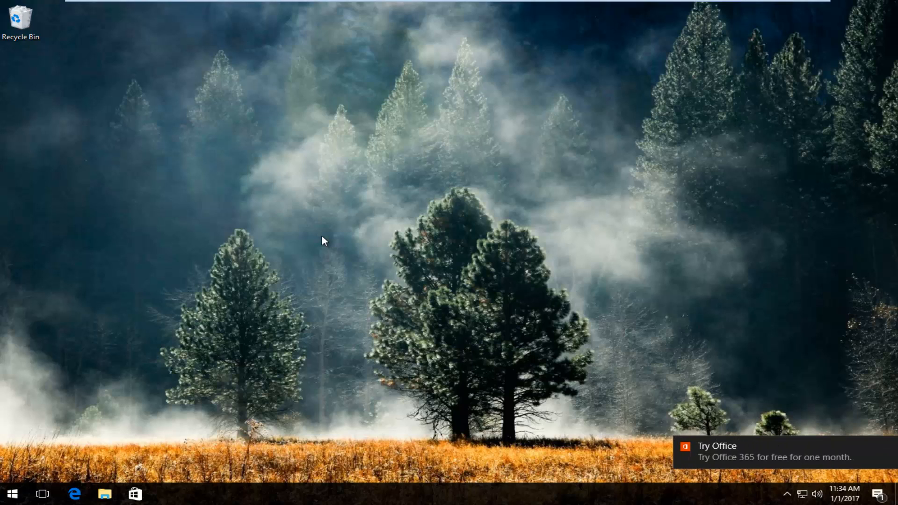
pyautogui.moveTo(322, 243)
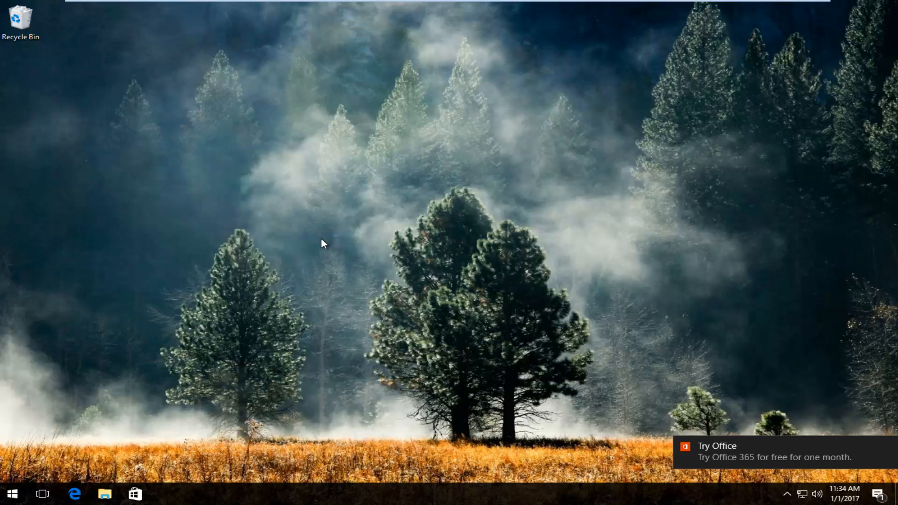
pyautogui.moveTo(867, 445)
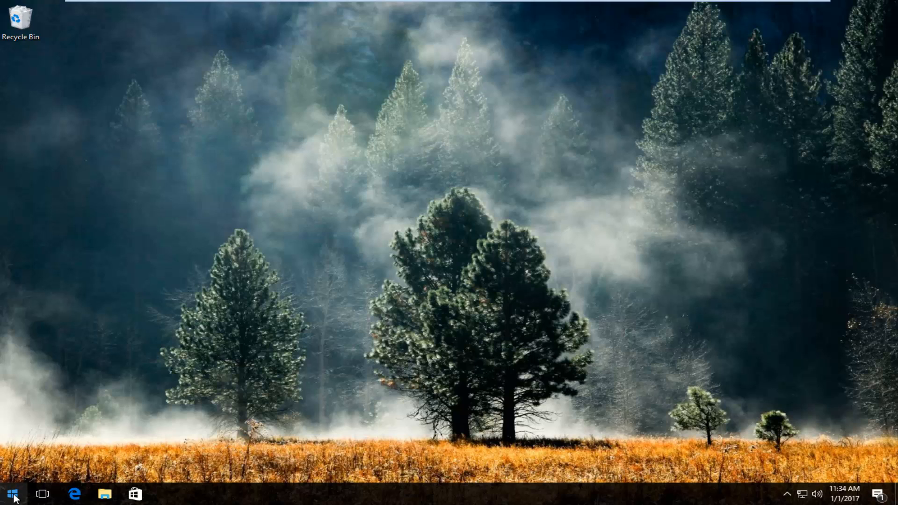
# Launch Command Prompt (Admin) from the Start menu and approve the UAC prompt.
pyautogui.rightClick(12, 493)
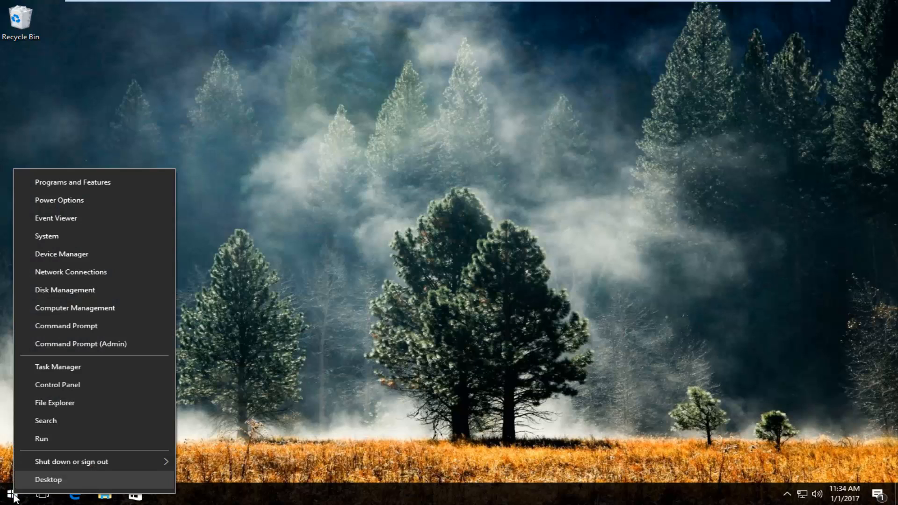
pyautogui.moveTo(57, 367)
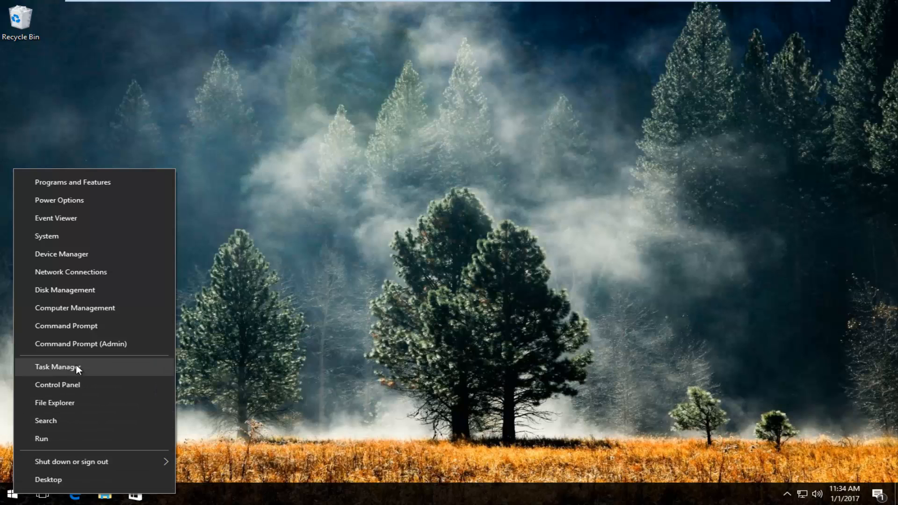
pyautogui.moveTo(81, 343)
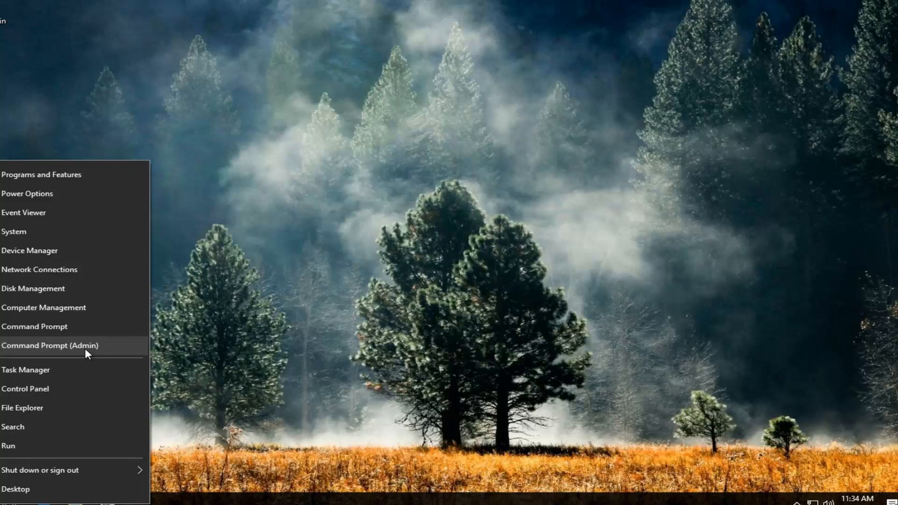
pyautogui.click(49, 345)
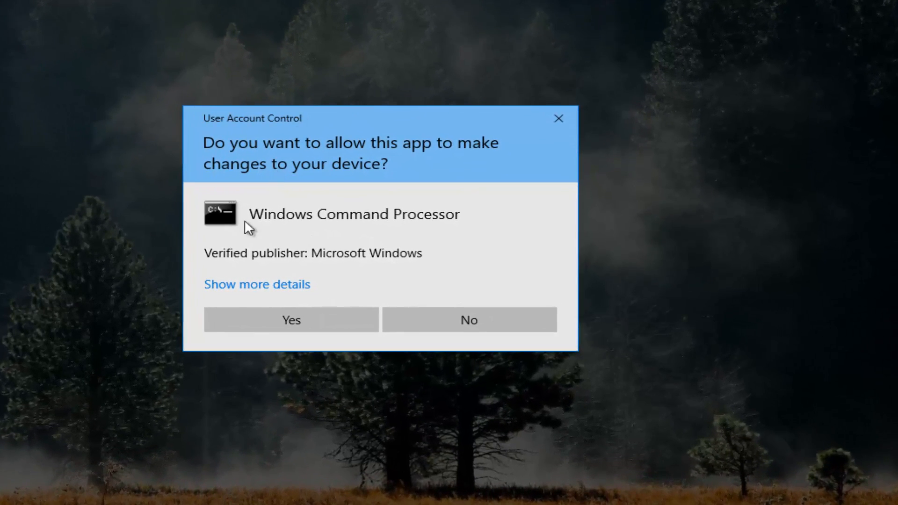
pyautogui.click(290, 320)
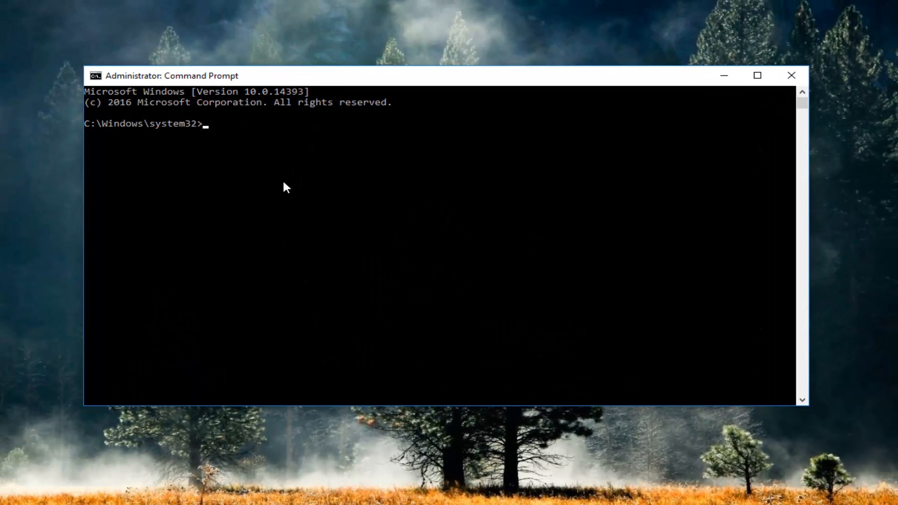
# Enter the command net user administrator /active:yes at the system32 prompt without running it.
pyautogui.write('net')
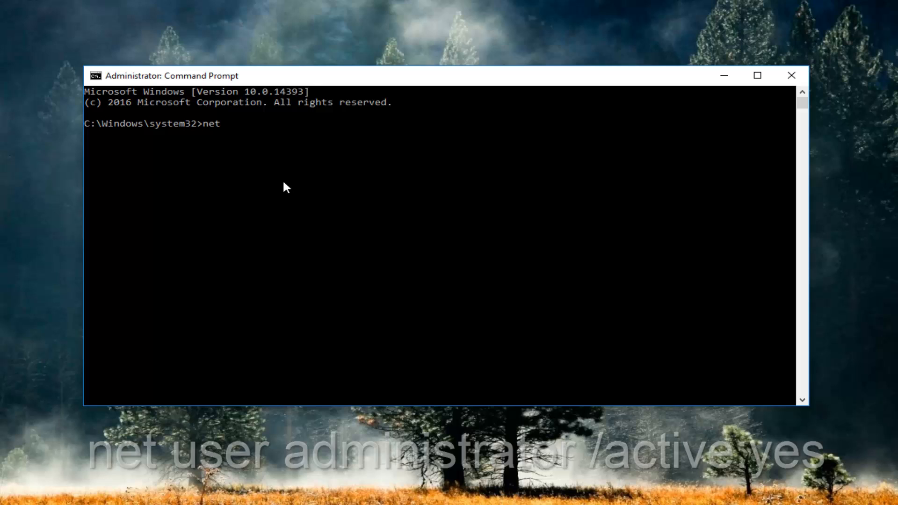
pyautogui.write('user')
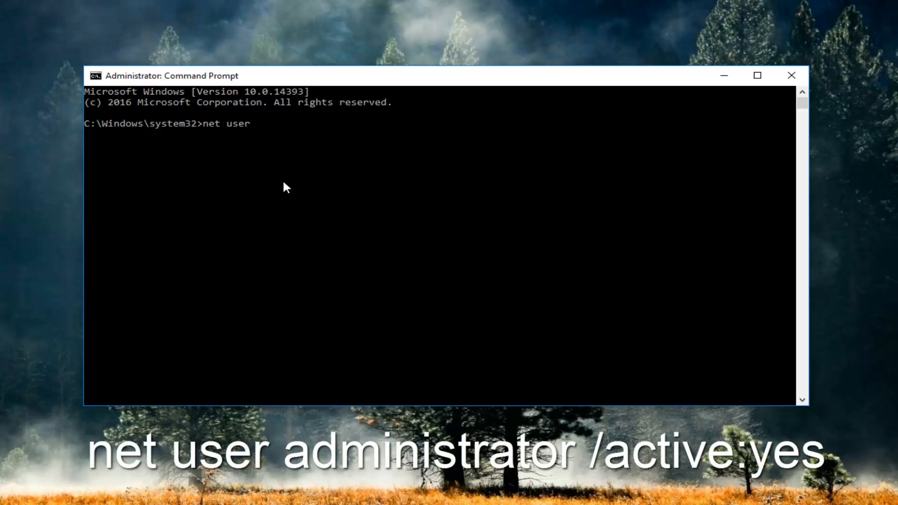
pyautogui.write('admin')
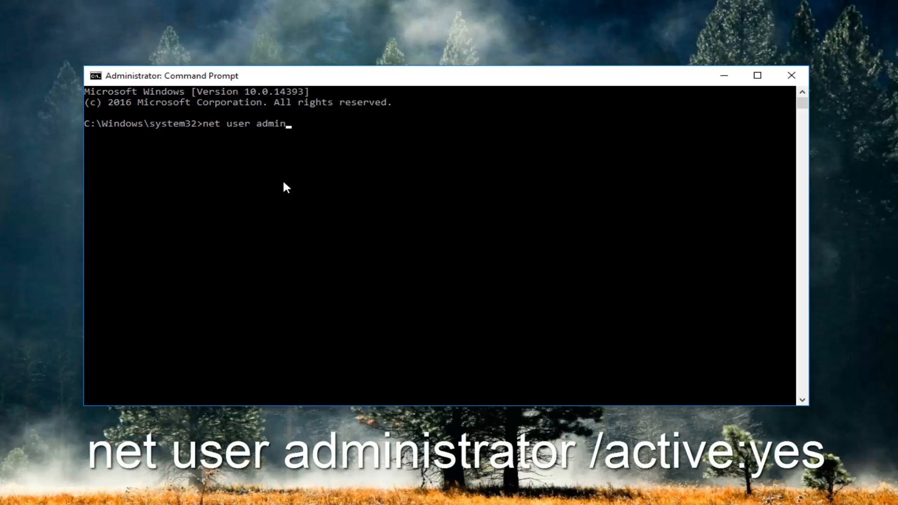
pyautogui.write('istrator')
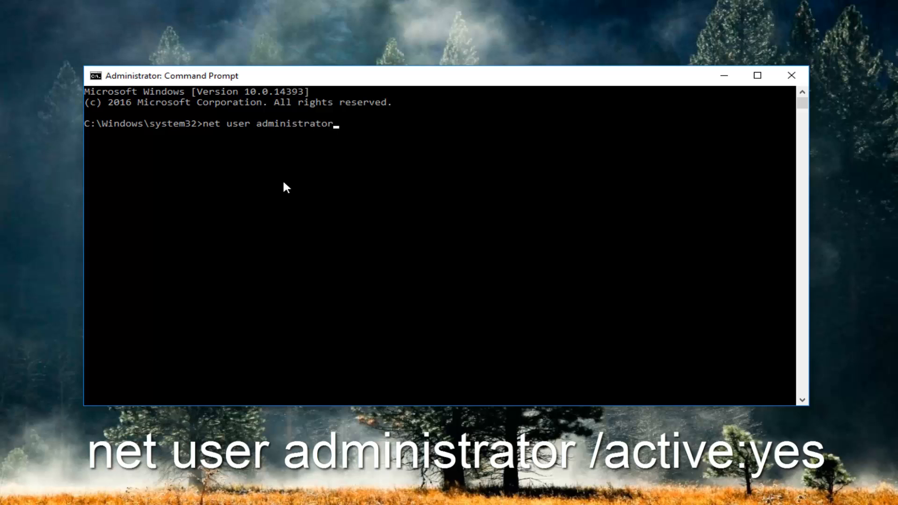
pyautogui.write('/')
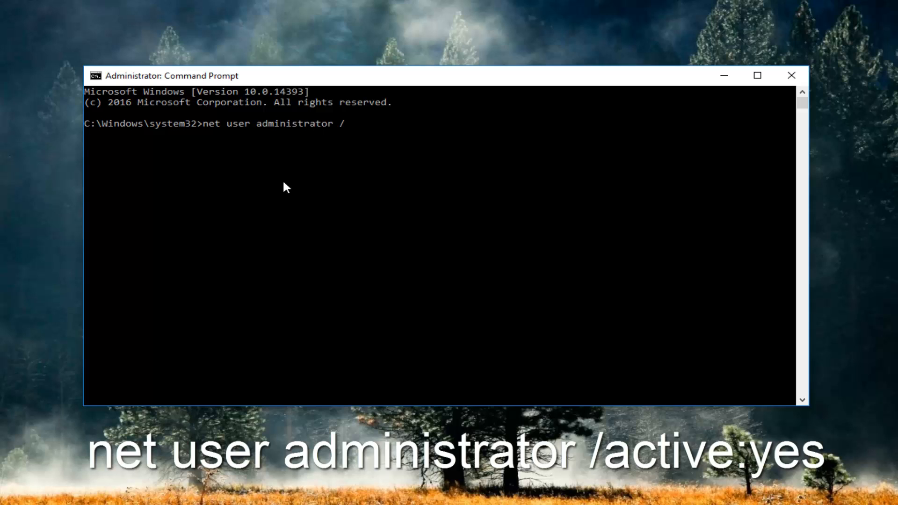
pyautogui.write('active')
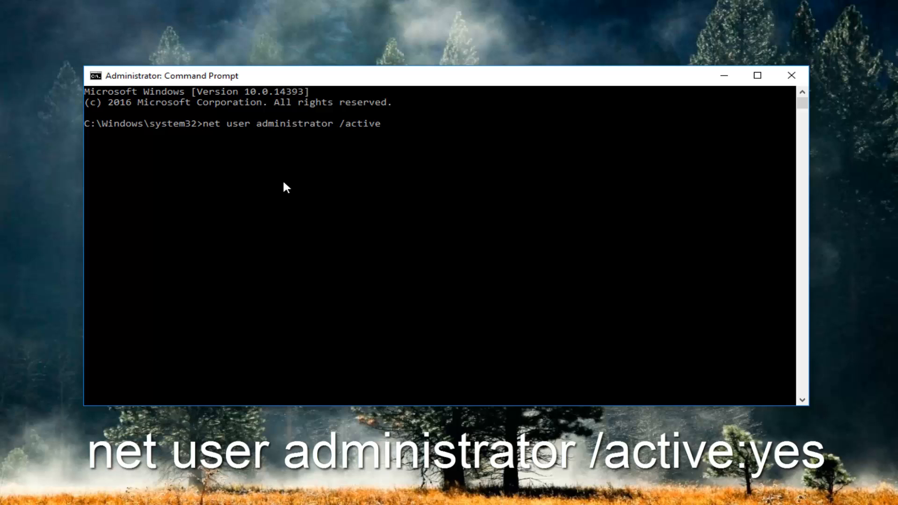
pyautogui.write(':yes')
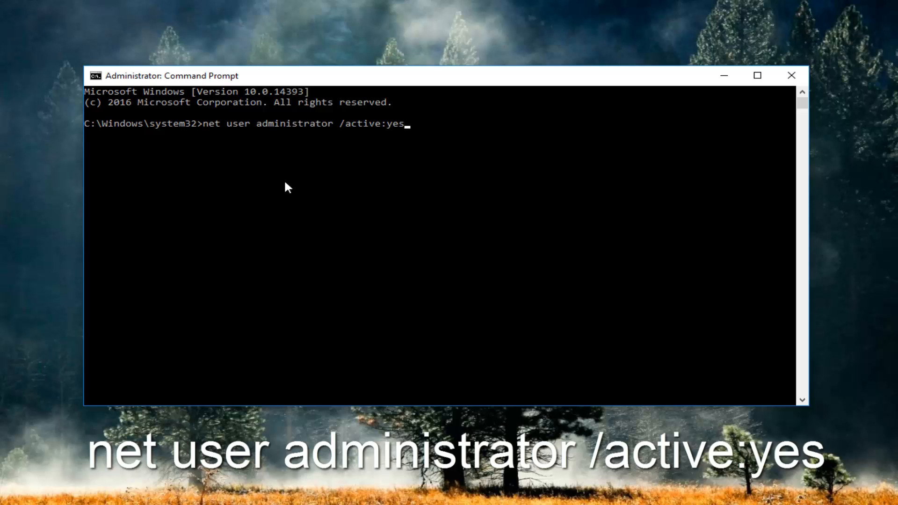
pyautogui.moveTo(442, 150)
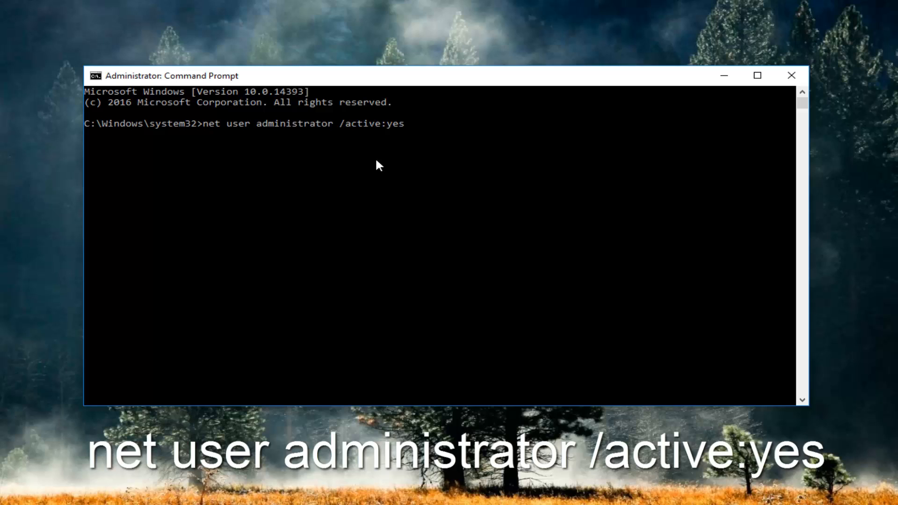
pyautogui.moveTo(368, 162)
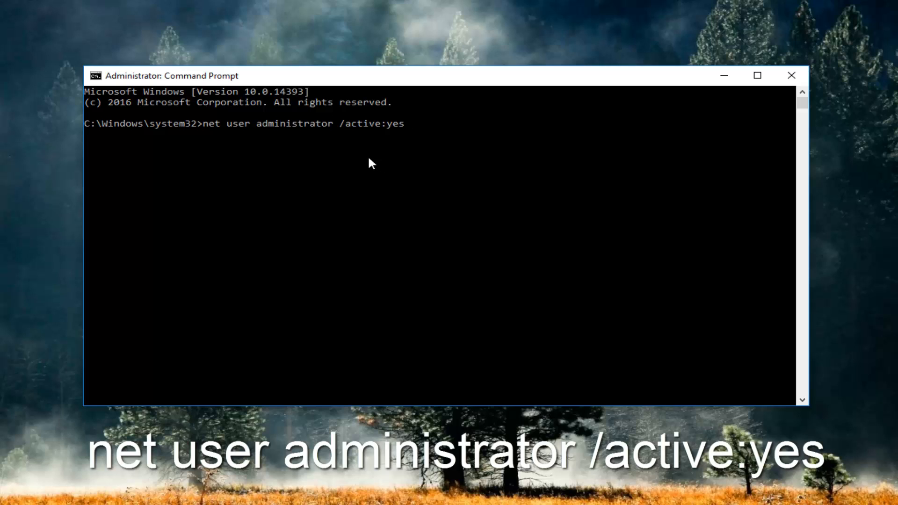
pyautogui.moveTo(205, 165)
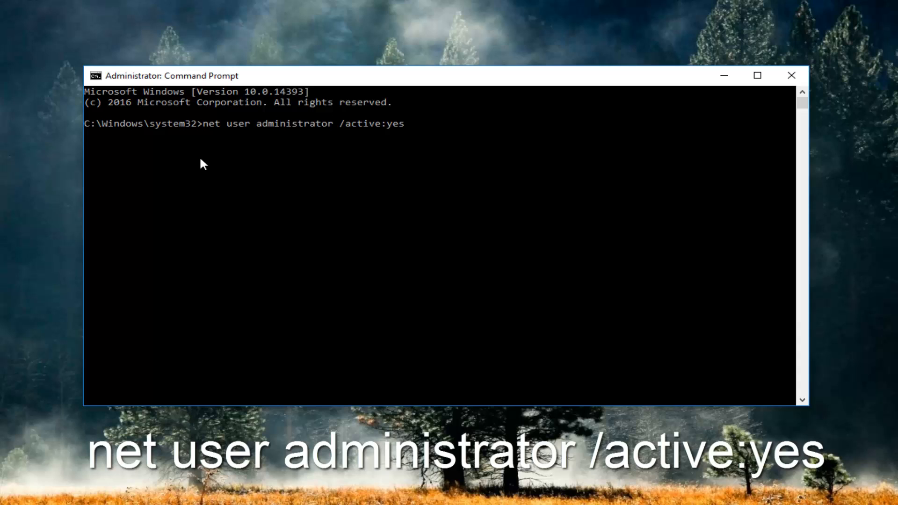
pyautogui.moveTo(191, 188)
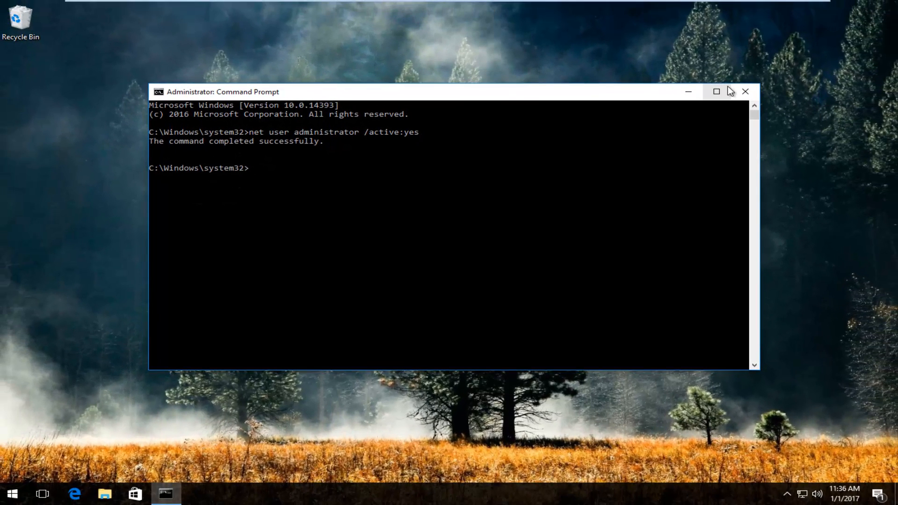
# Close the elevated Command Prompt after the command reports it completed successfully.
pyautogui.click(745, 91)
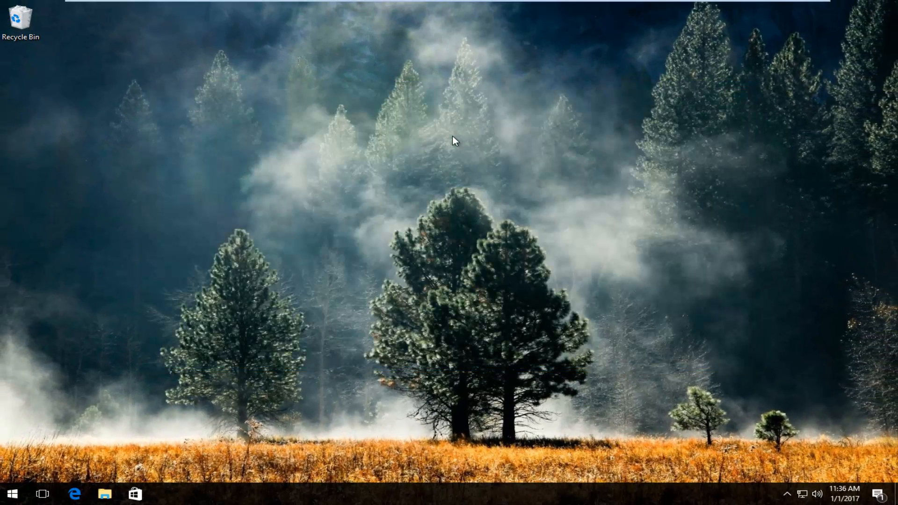